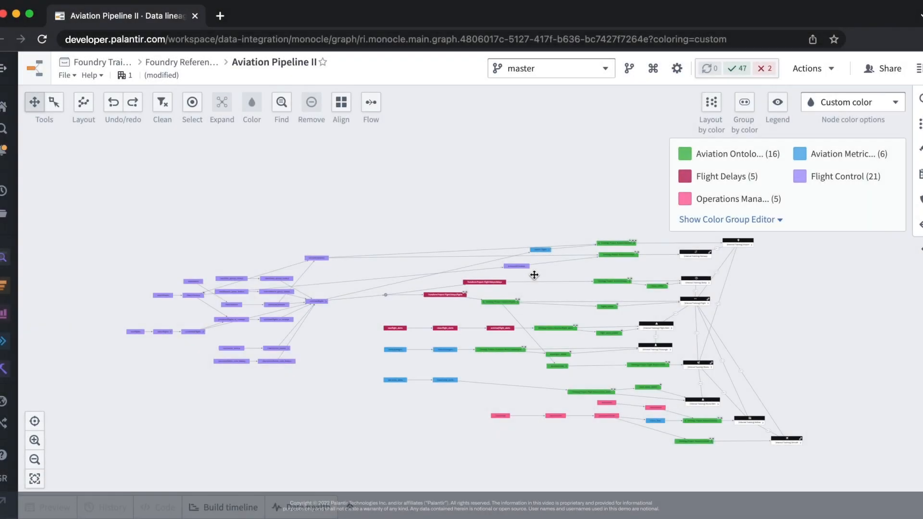
{"action": "mouse_move", "coordinate": [601, 271]}
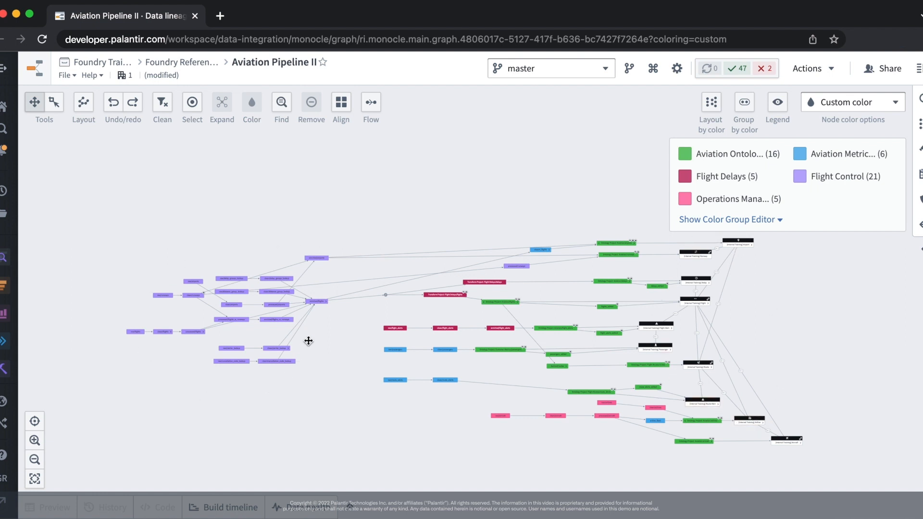
{"action": "mouse_move", "coordinate": [348, 373]}
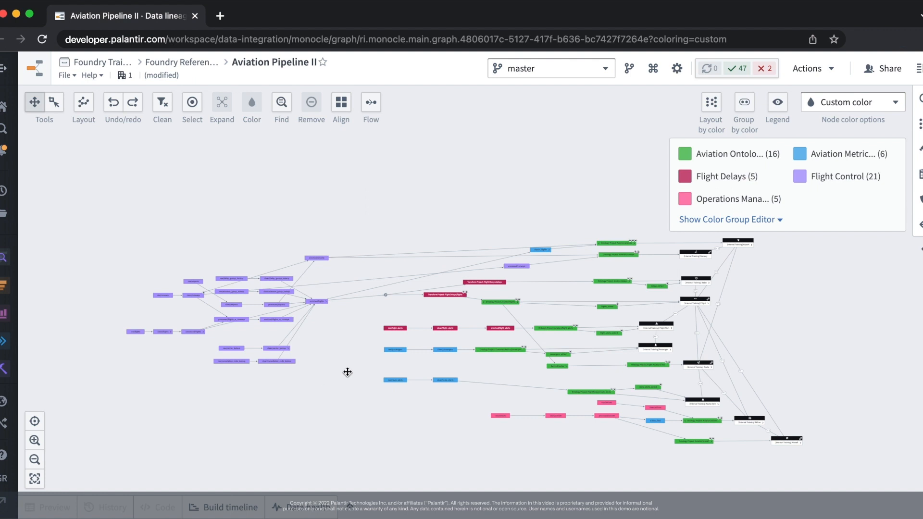
{"action": "mouse_move", "coordinate": [846, 177]}
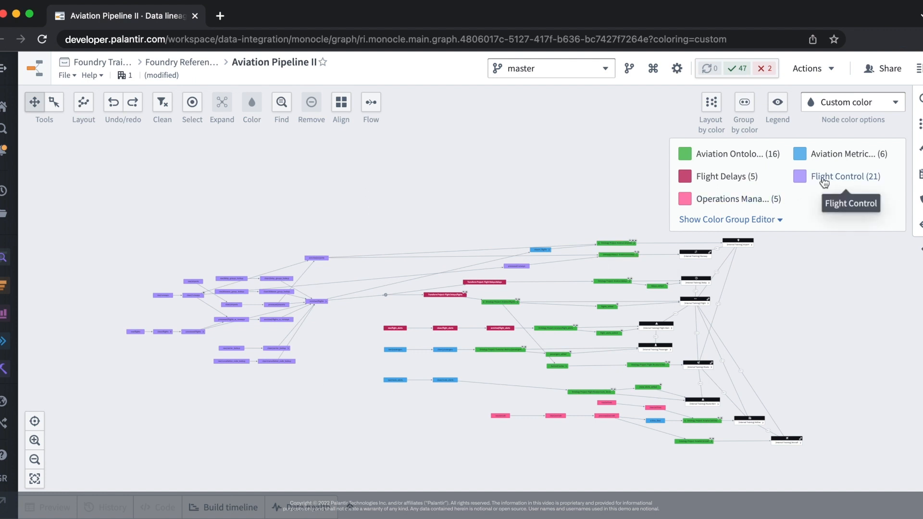
- Zoom in on the Ontology Project: Aviation/delays node and its delays_edited and Delay neighbours
{"action": "left_click", "coordinate": [824, 178]}
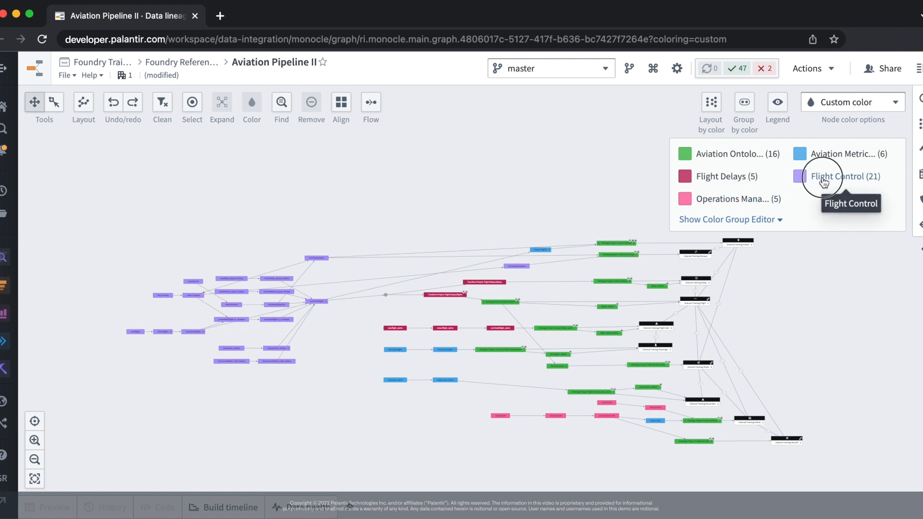
{"action": "left_click", "coordinate": [846, 176]}
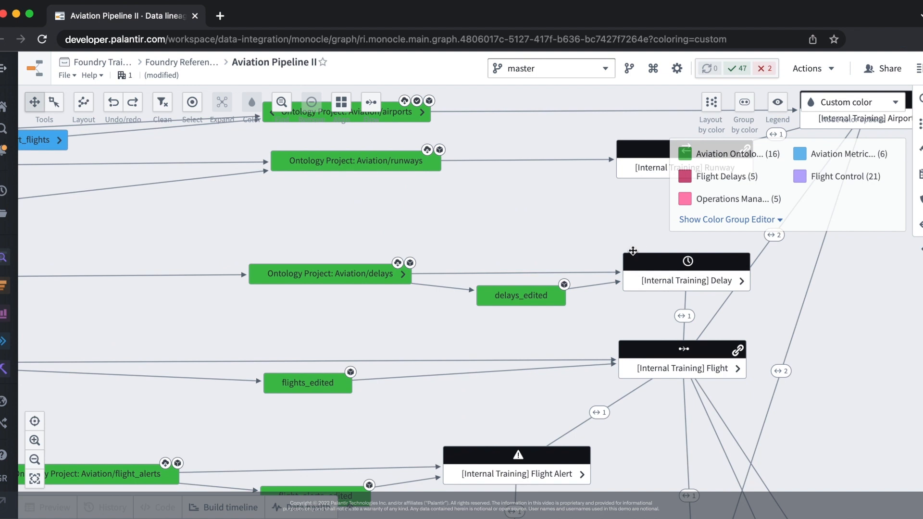
{"action": "mouse_move", "coordinate": [640, 238]}
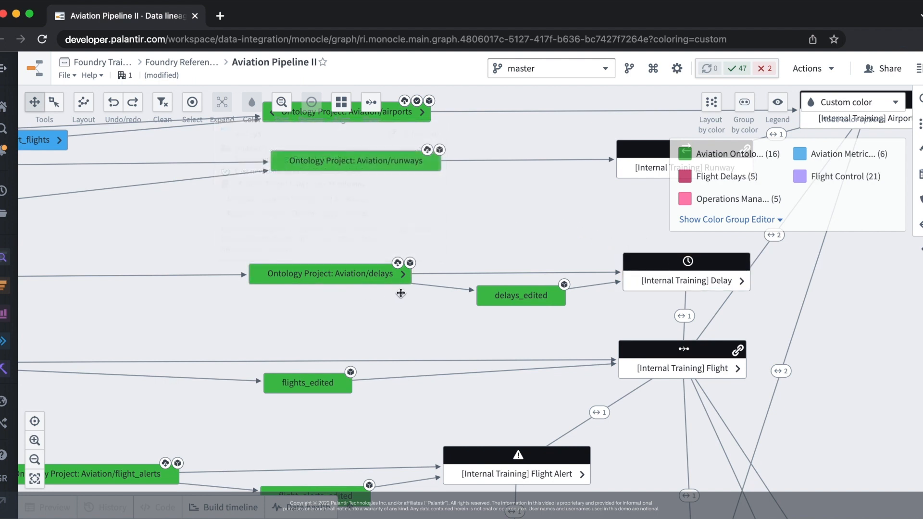
{"action": "mouse_move", "coordinate": [398, 262]}
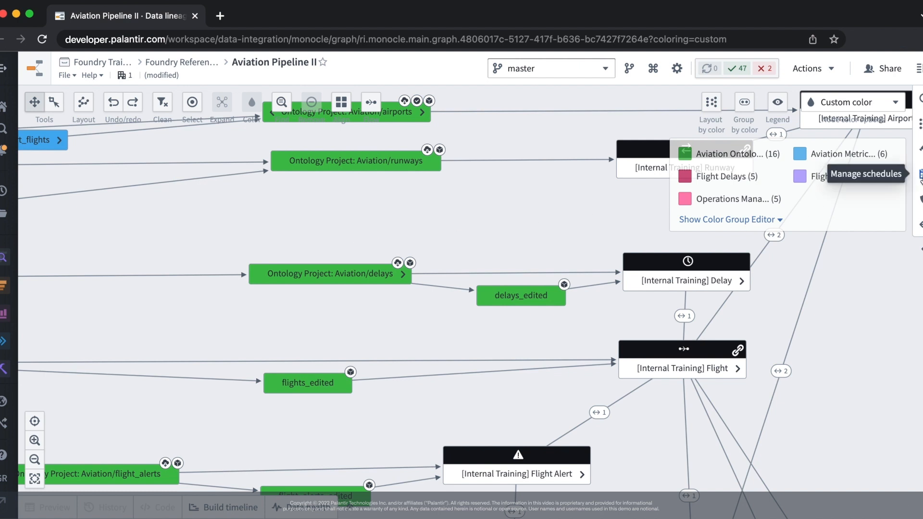
- Create a draft schedule targeting the delays dataset and start renaming it Flight delays
{"action": "left_click", "coordinate": [866, 173]}
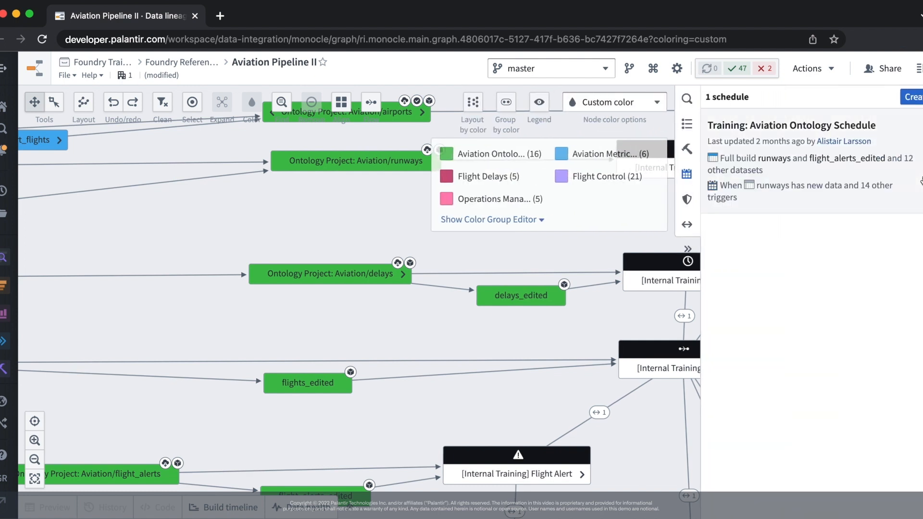
{"action": "left_click", "coordinate": [913, 97]}
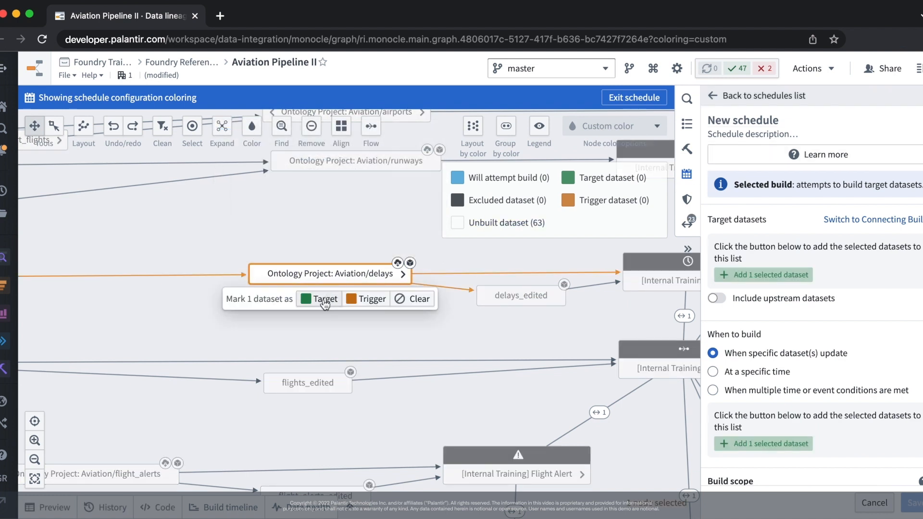
{"action": "left_click", "coordinate": [320, 299]}
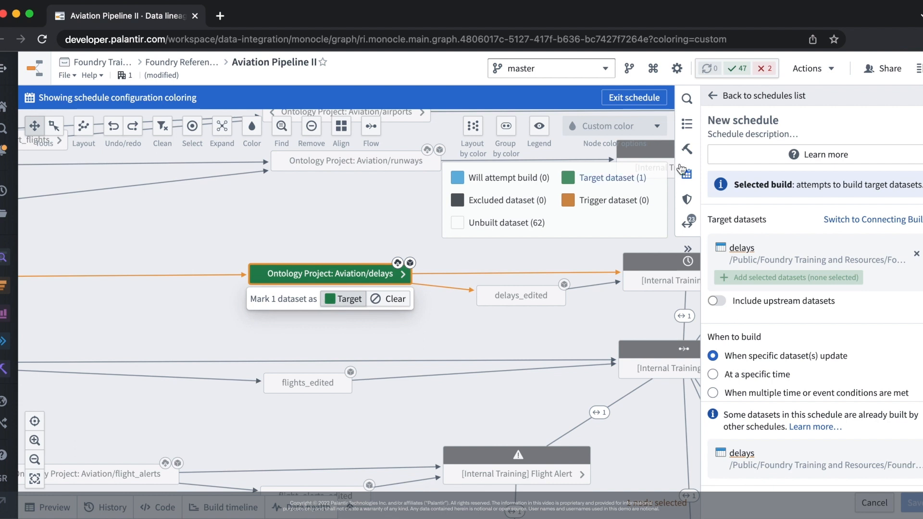
{"action": "left_click", "coordinate": [744, 120]}
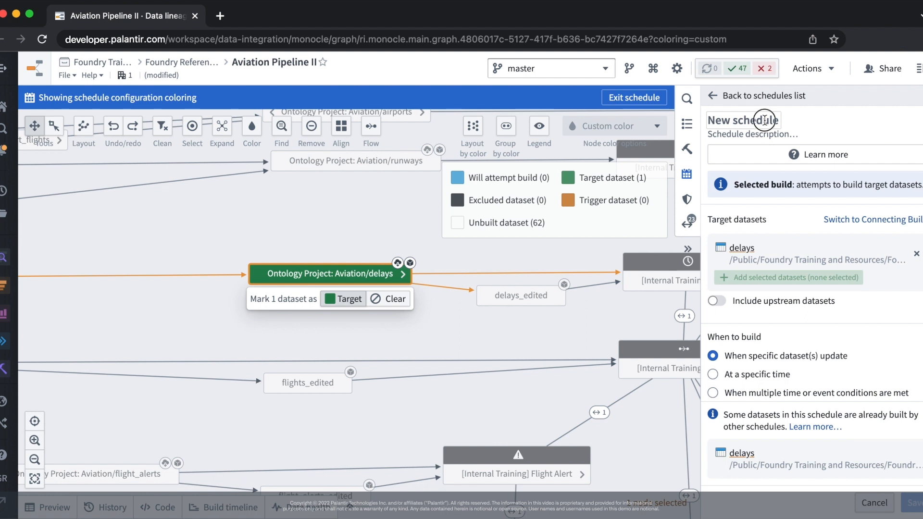
{"action": "type", "text": "Flight delays"}
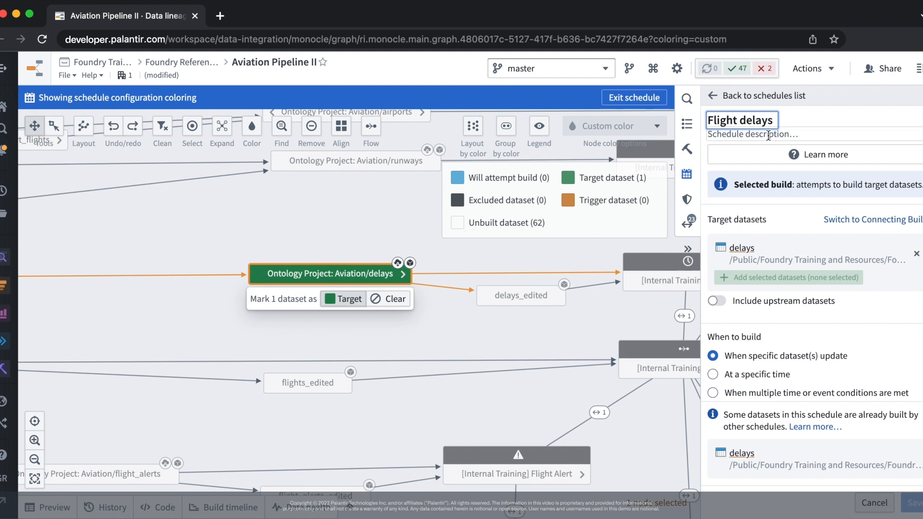
{"action": "left_click", "coordinate": [766, 134]}
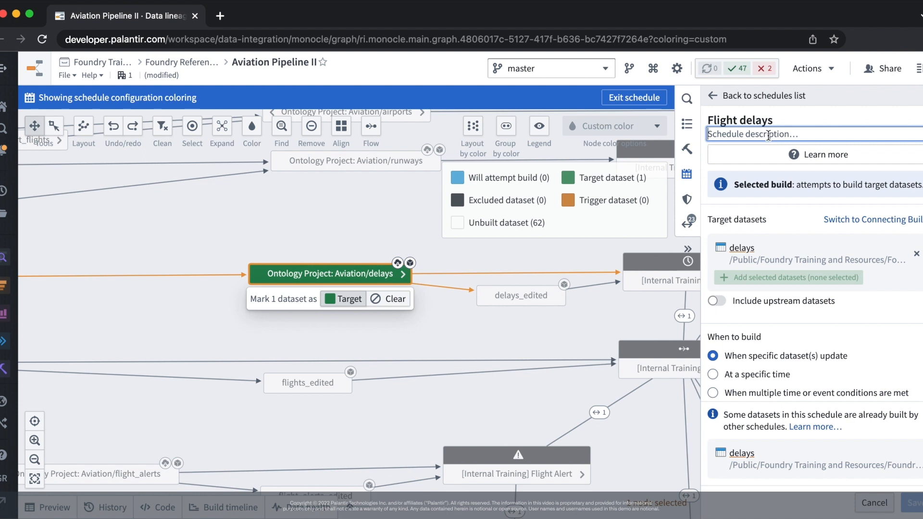
{"action": "mouse_move", "coordinate": [753, 170]}
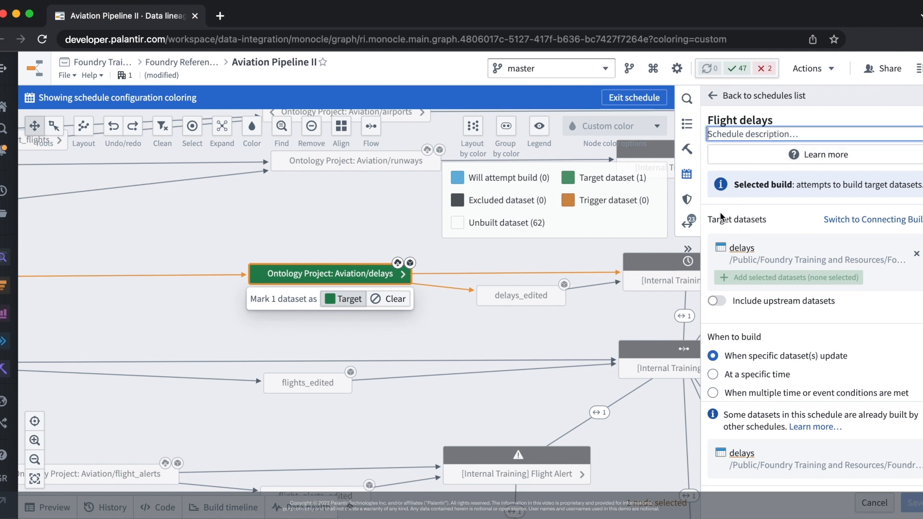
{"action": "mouse_move", "coordinate": [707, 227]}
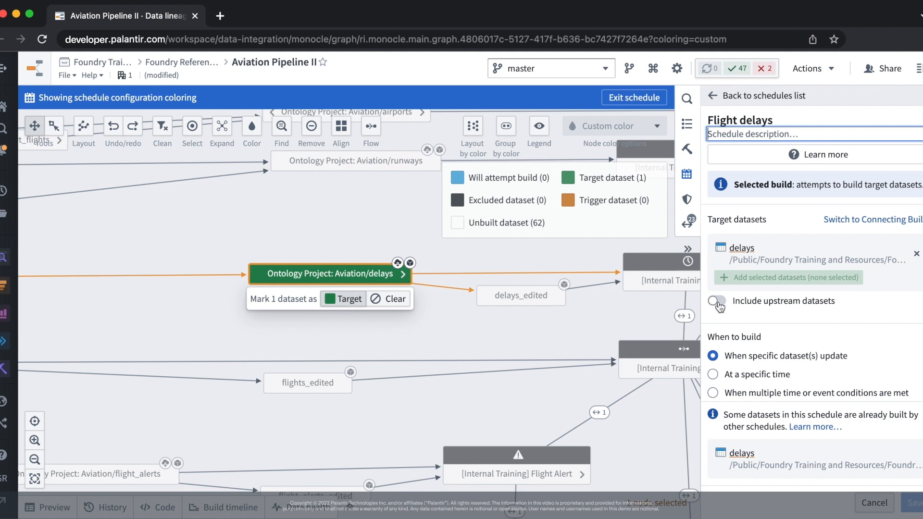
- Make Flight delays a full build including the 14 upstream datasets of delays
{"action": "left_click", "coordinate": [717, 301]}
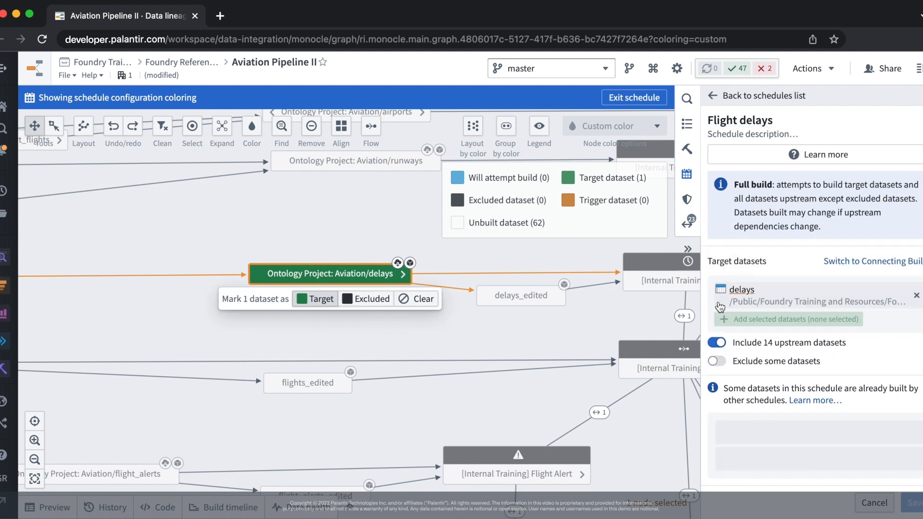
{"action": "left_click", "coordinate": [716, 343]}
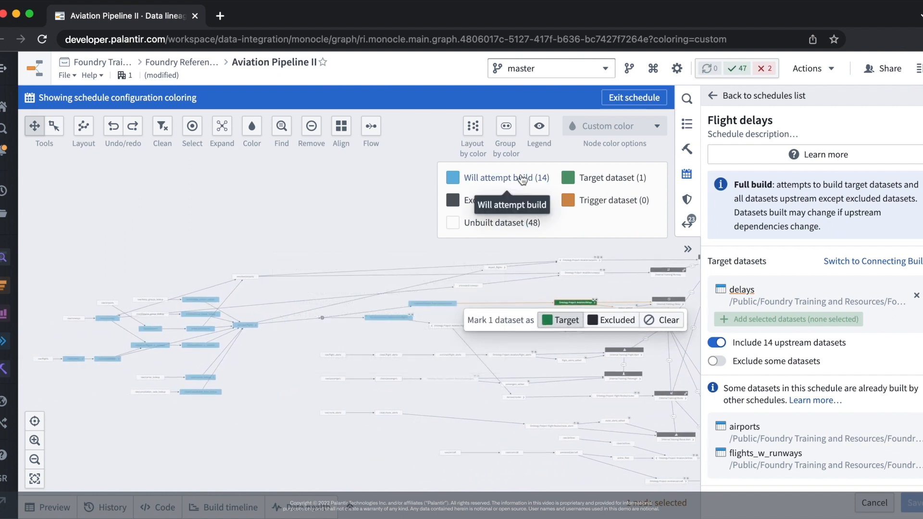
{"action": "left_click", "coordinate": [505, 178]}
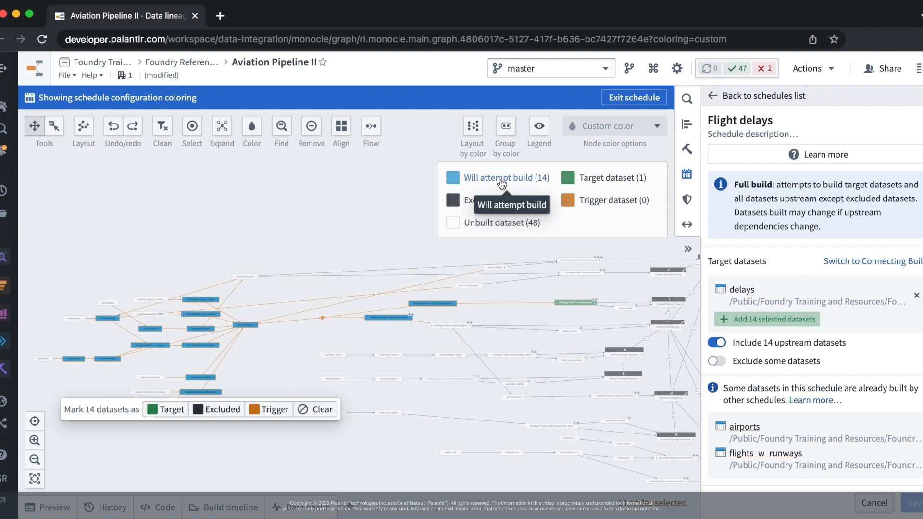
{"action": "mouse_move", "coordinate": [515, 180]}
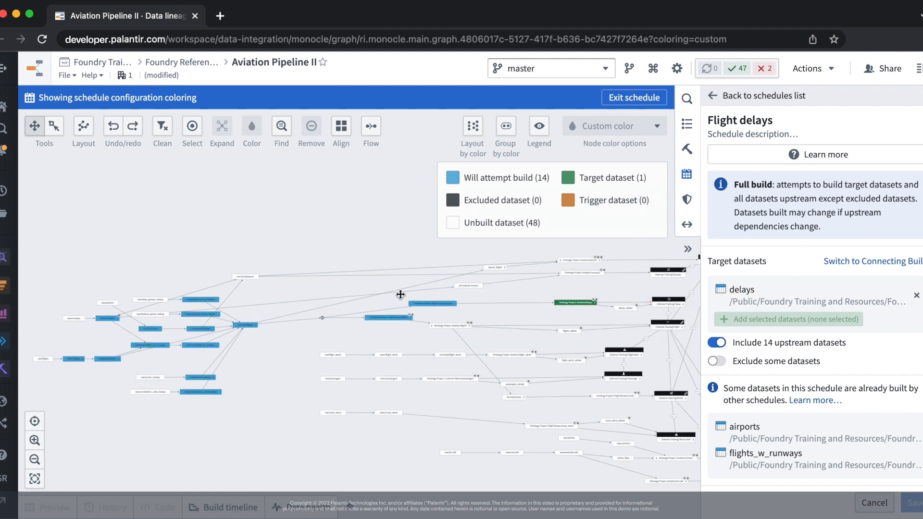
{"action": "mouse_move", "coordinate": [127, 352]}
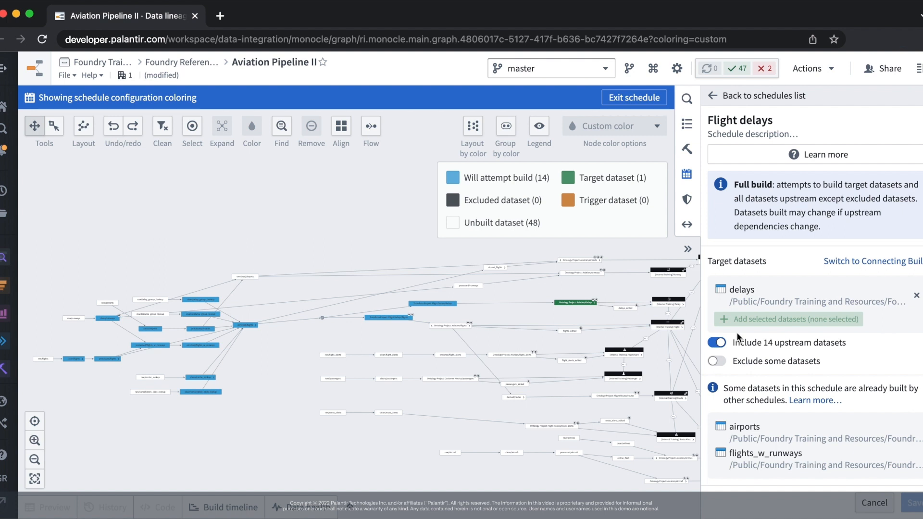
- Set the trigger to a specific time repeating every 3 minutes, Europe/London
{"action": "scroll", "scroll_direction": "down", "scroll_amount": 3}
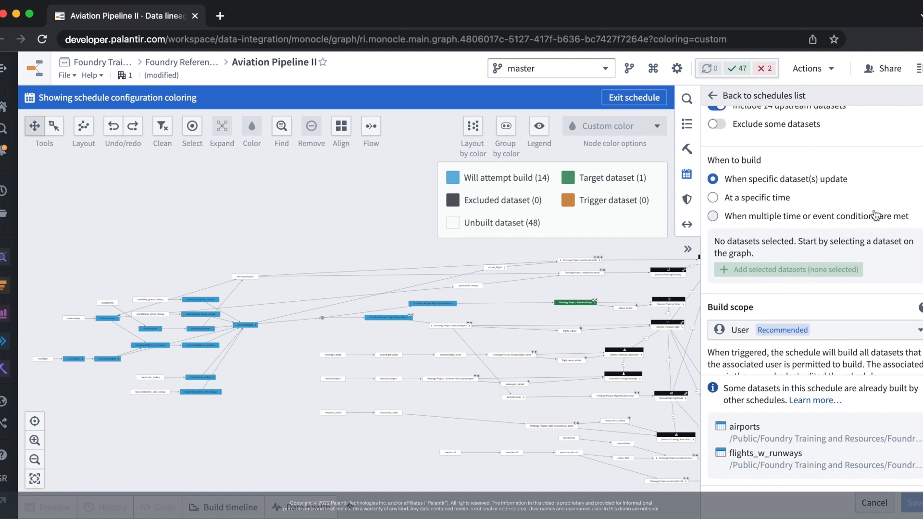
{"action": "mouse_move", "coordinate": [872, 207]}
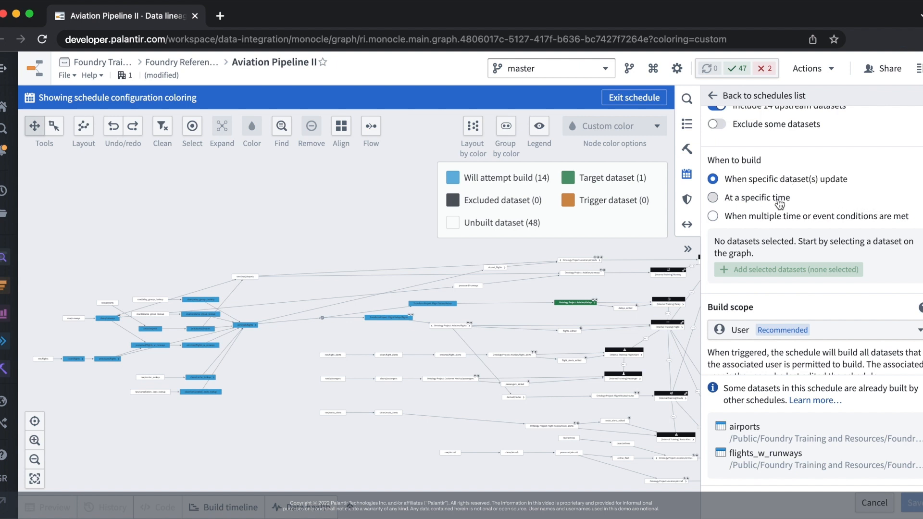
{"action": "left_click", "coordinate": [713, 197]}
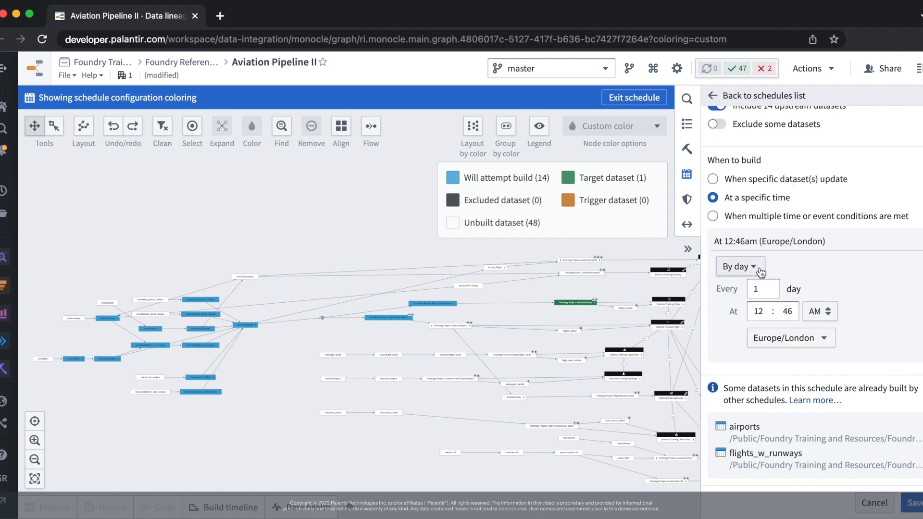
{"action": "left_click", "coordinate": [737, 266]}
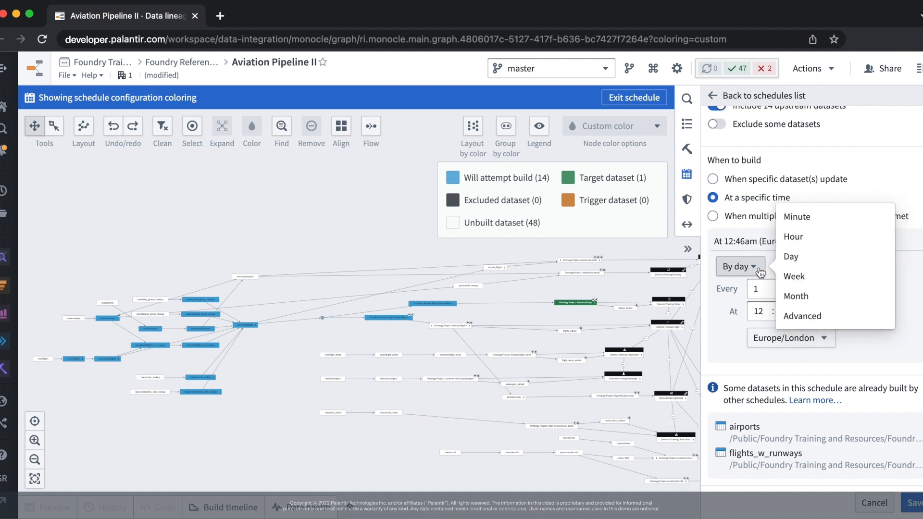
{"action": "left_click", "coordinate": [797, 217]}
{"action": "type", "text": "3"}
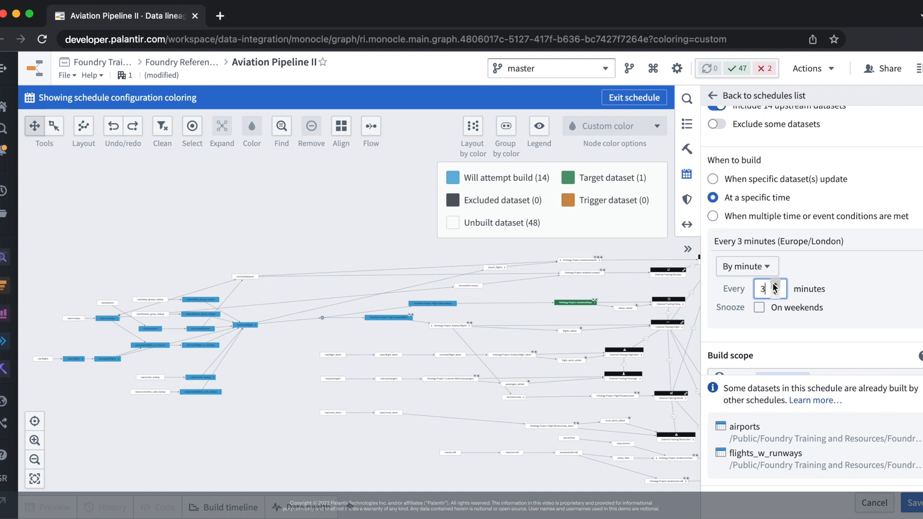
{"action": "mouse_move", "coordinate": [823, 268]}
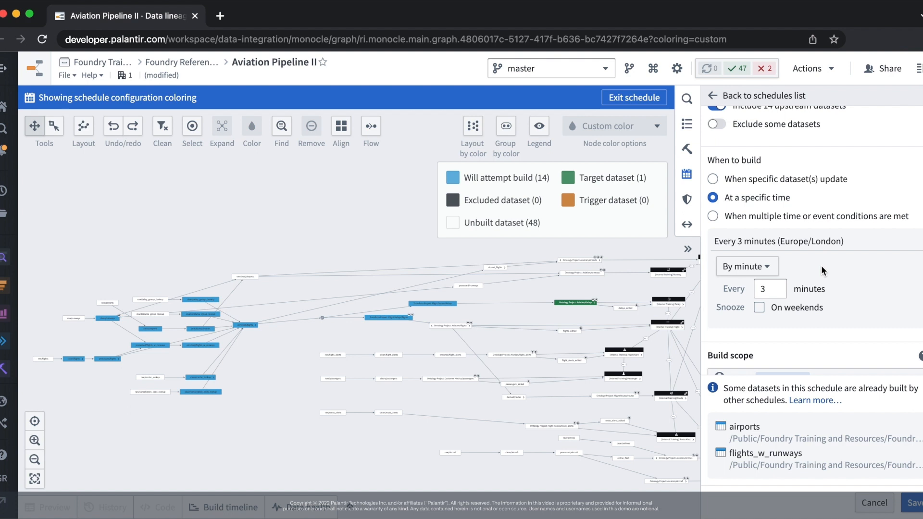
{"action": "scroll", "scroll_direction": "down", "scroll_amount": 3}
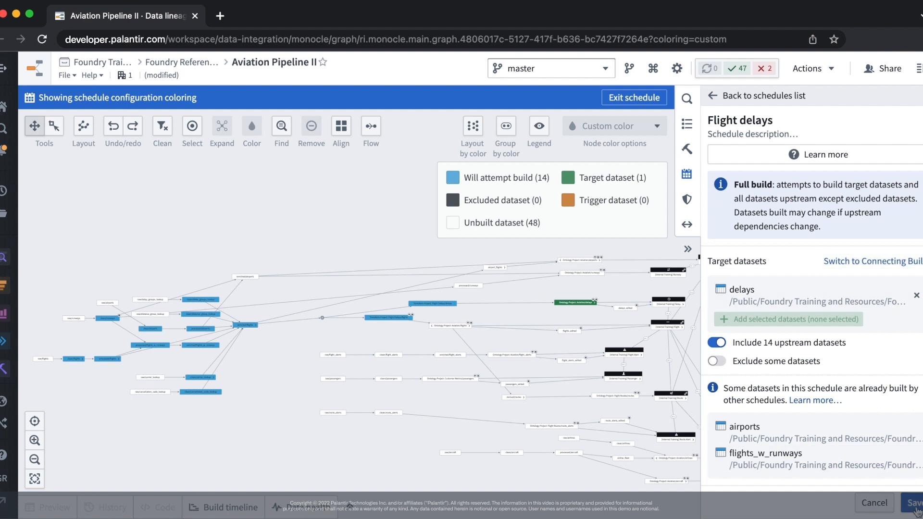
- Save Flight delays and check its details: every 3 minutes, next today 3:48 PM
{"action": "left_click", "coordinate": [634, 97]}
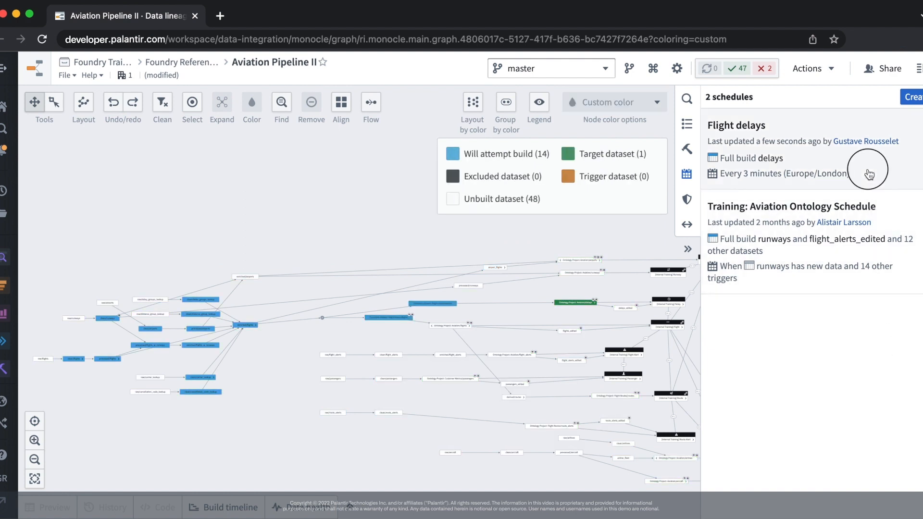
{"action": "left_click", "coordinate": [765, 158]}
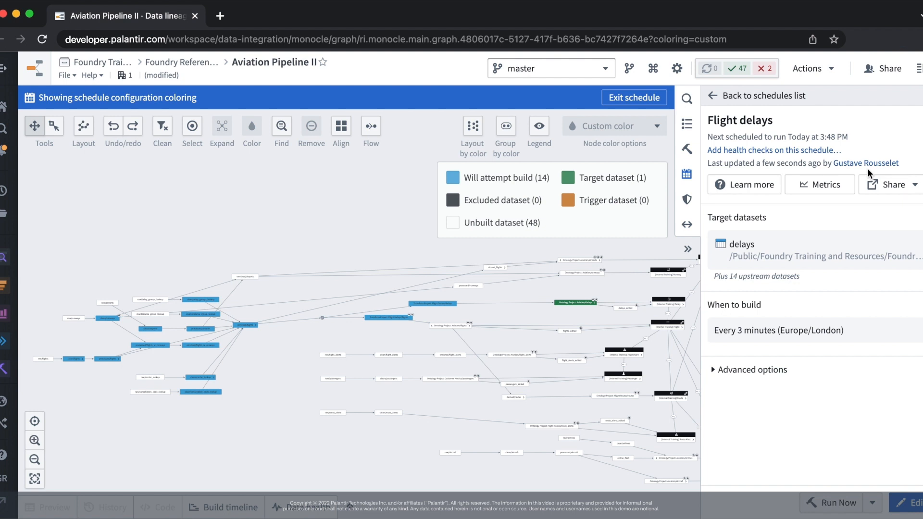
{"action": "left_click", "coordinate": [634, 97]}
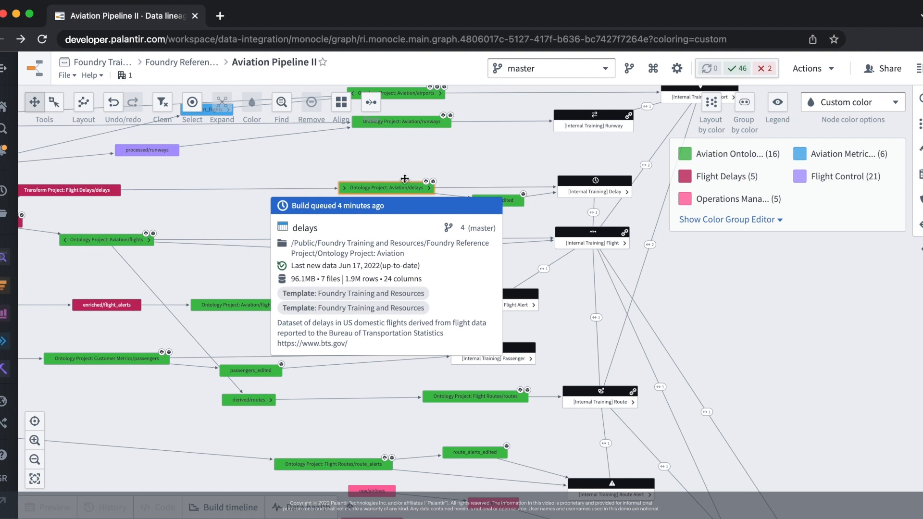
- Select the Ontology Project: Aviation/delays node on the lineage graph
{"action": "left_click", "coordinate": [386, 187]}
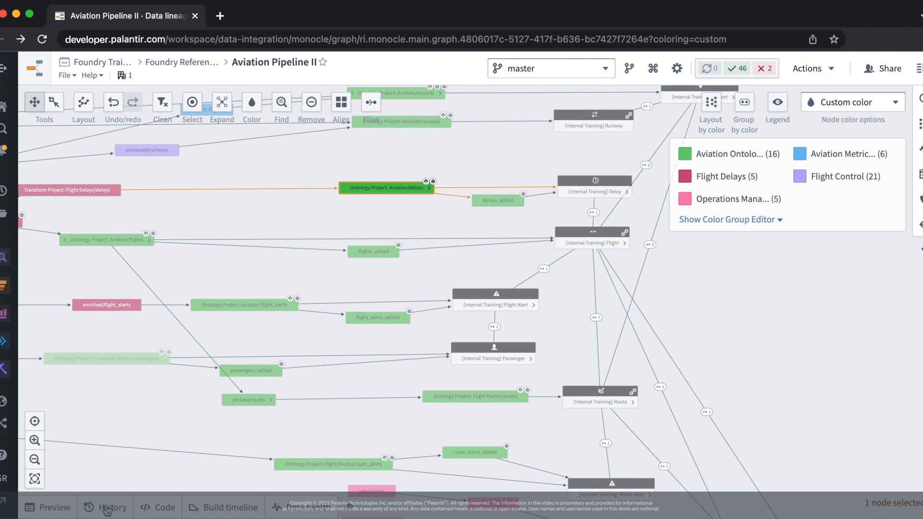
- Trace the waiting delays job to the Flight delays schedule and open its build report
{"action": "left_click", "coordinate": [112, 506]}
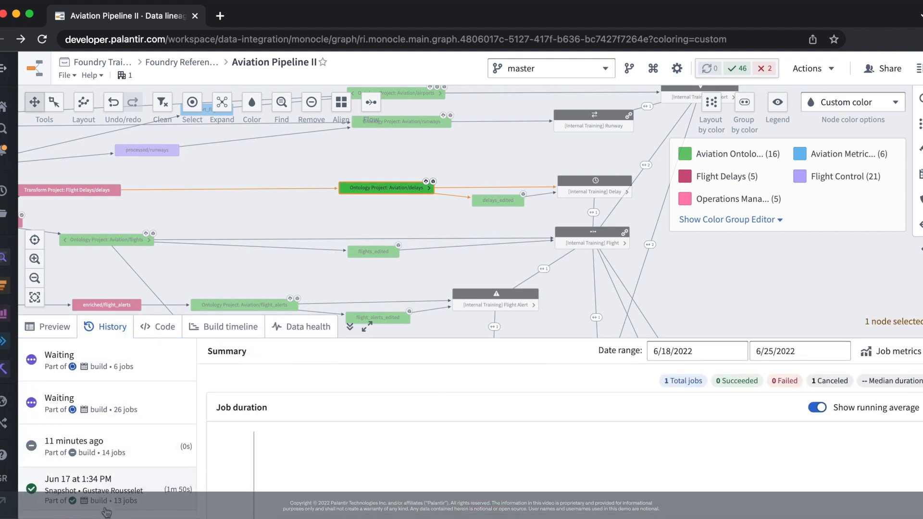
{"action": "left_click", "coordinate": [106, 360]}
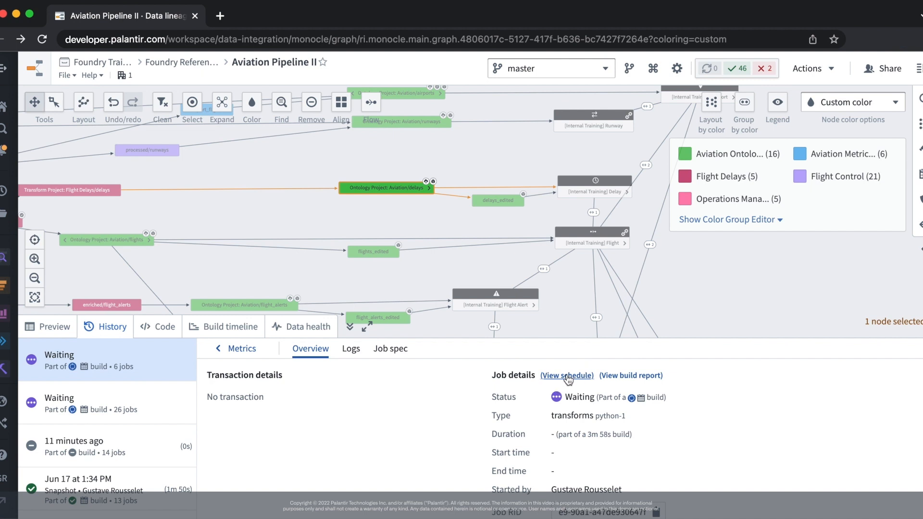
{"action": "left_click", "coordinate": [566, 375]}
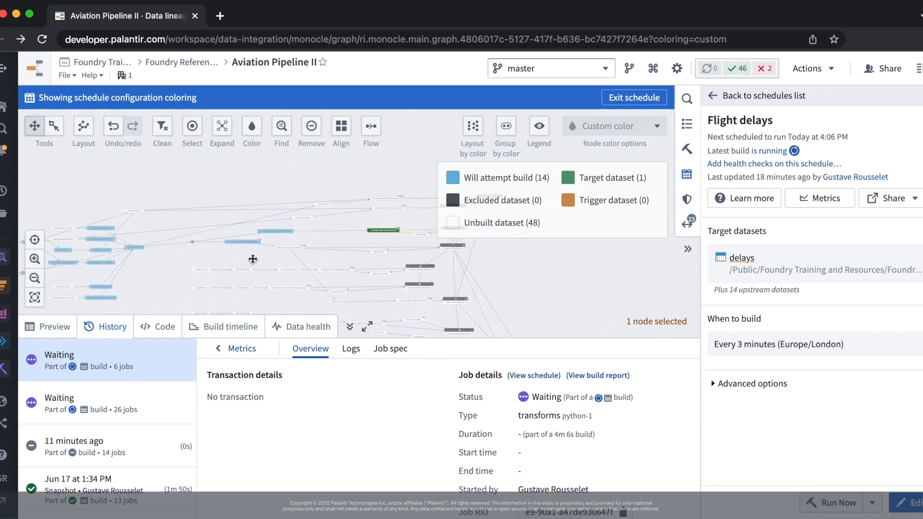
{"action": "mouse_move", "coordinate": [612, 389]}
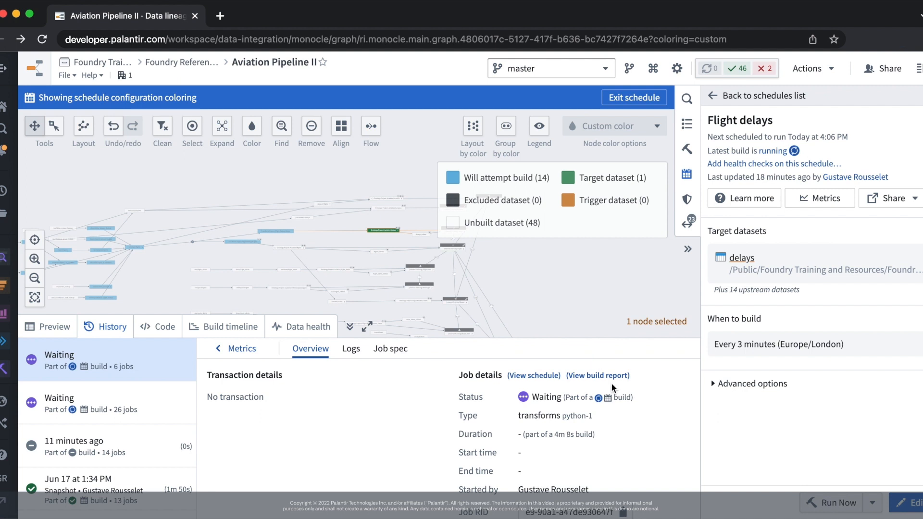
{"action": "left_click", "coordinate": [506, 177]}
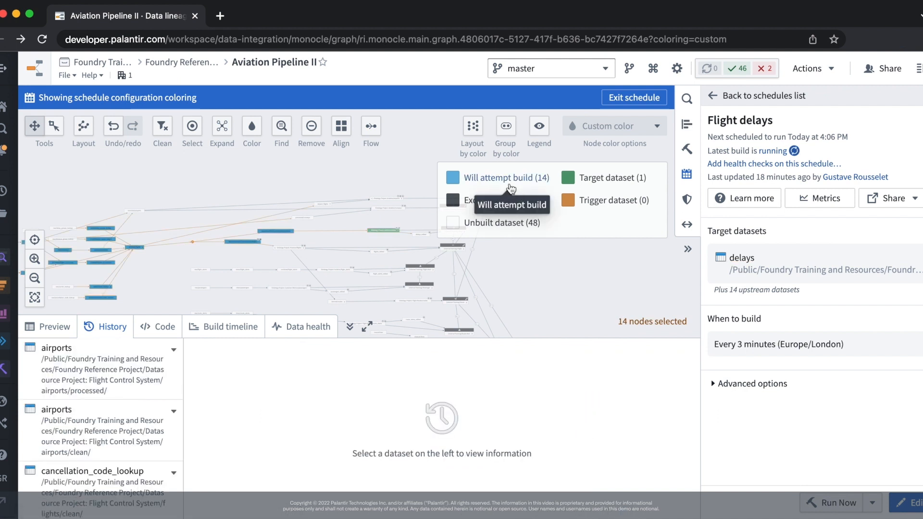
{"action": "mouse_move", "coordinate": [410, 221]}
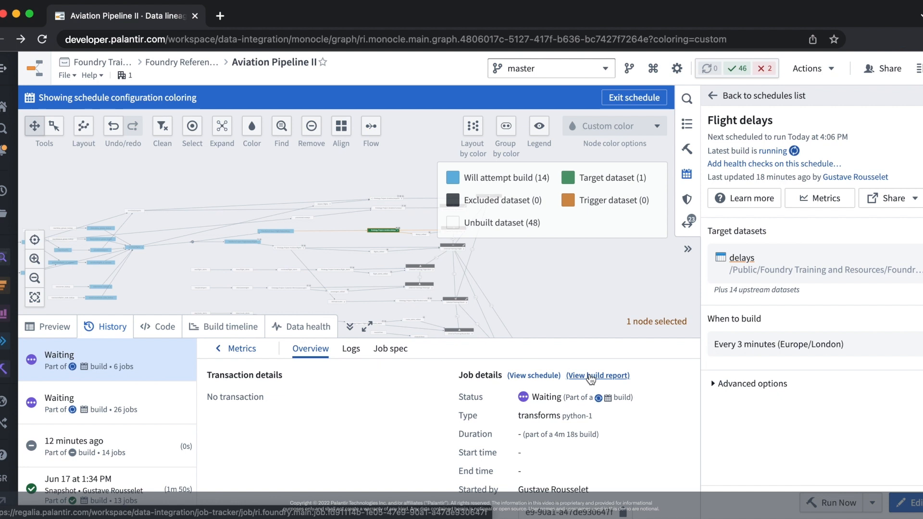
{"action": "left_click", "coordinate": [598, 376]}
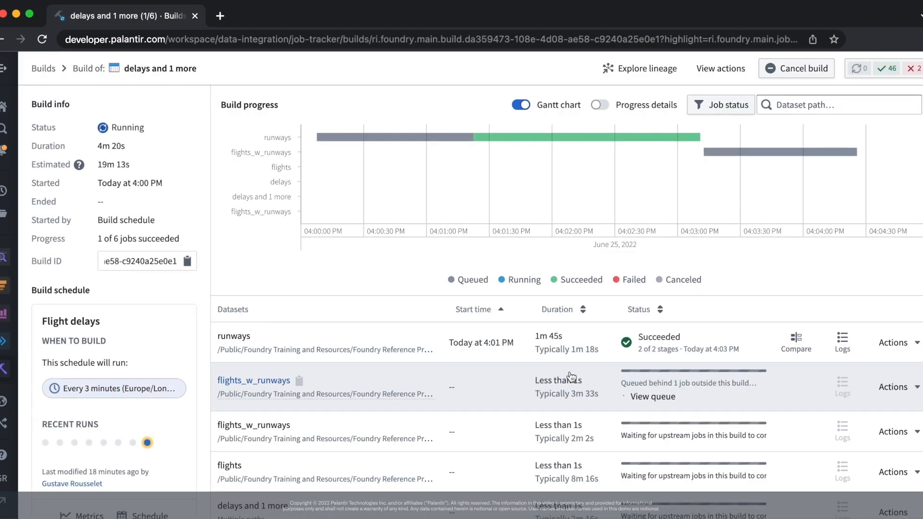